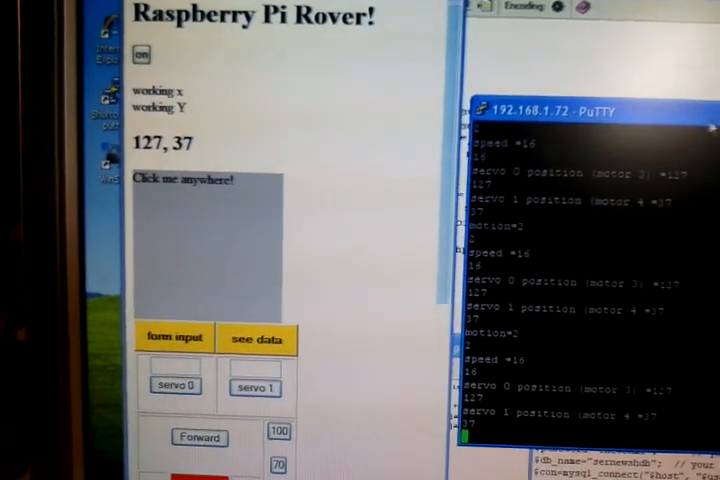
scroll(down, 3)
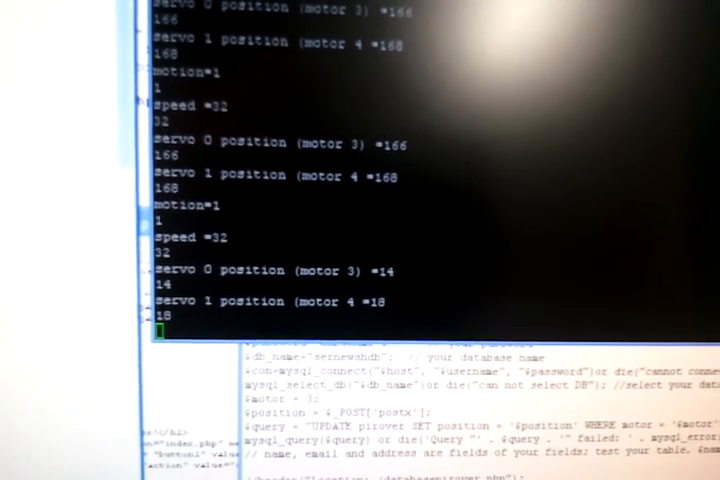
scroll(down, 3)
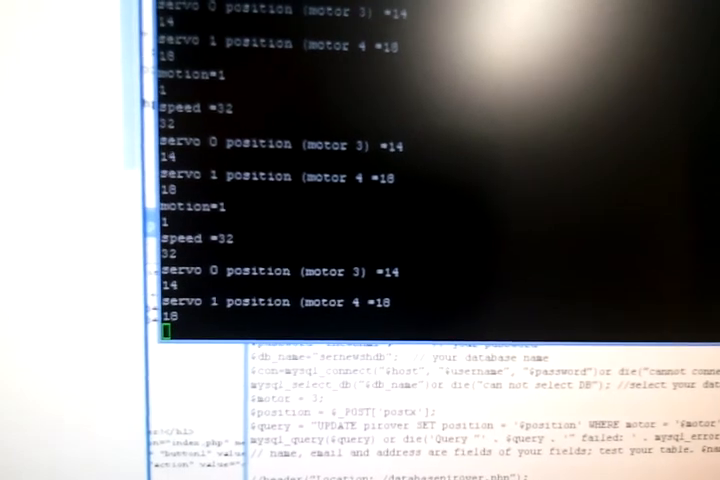